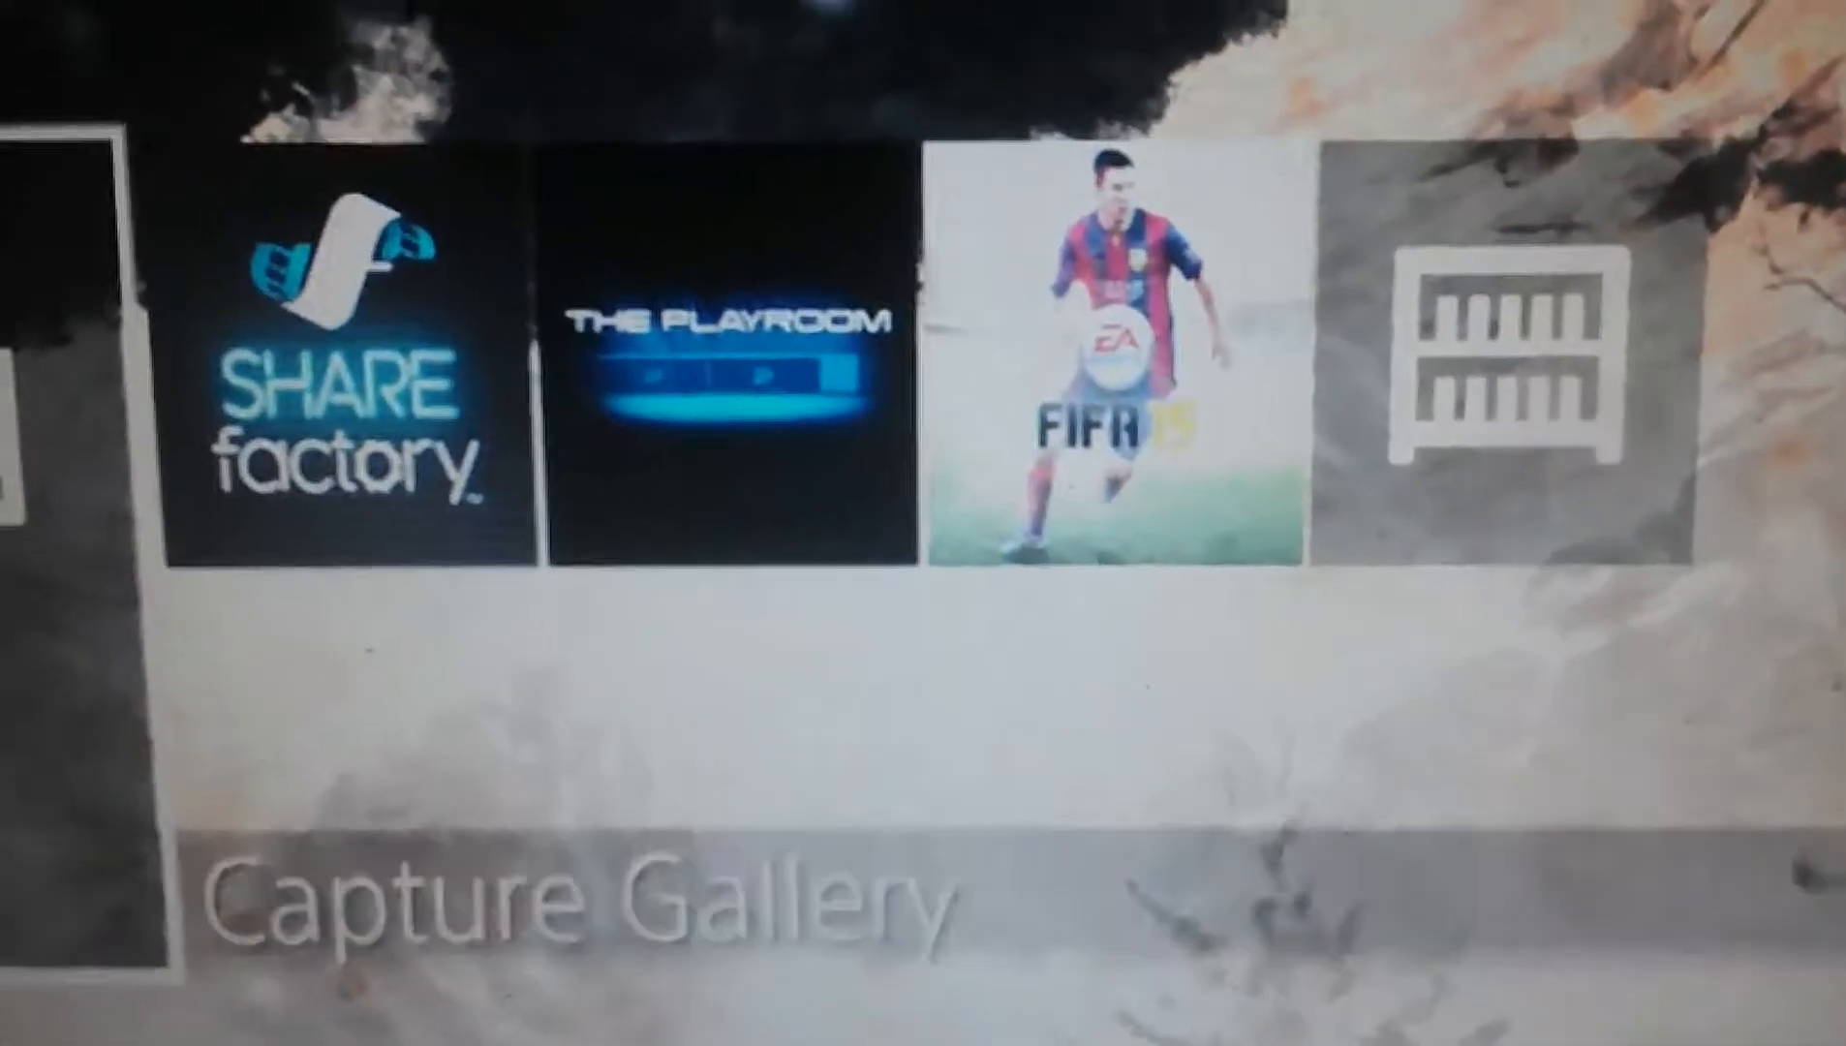
{"action": "scroll", "scroll_direction": "left", "scroll_amount": 3}
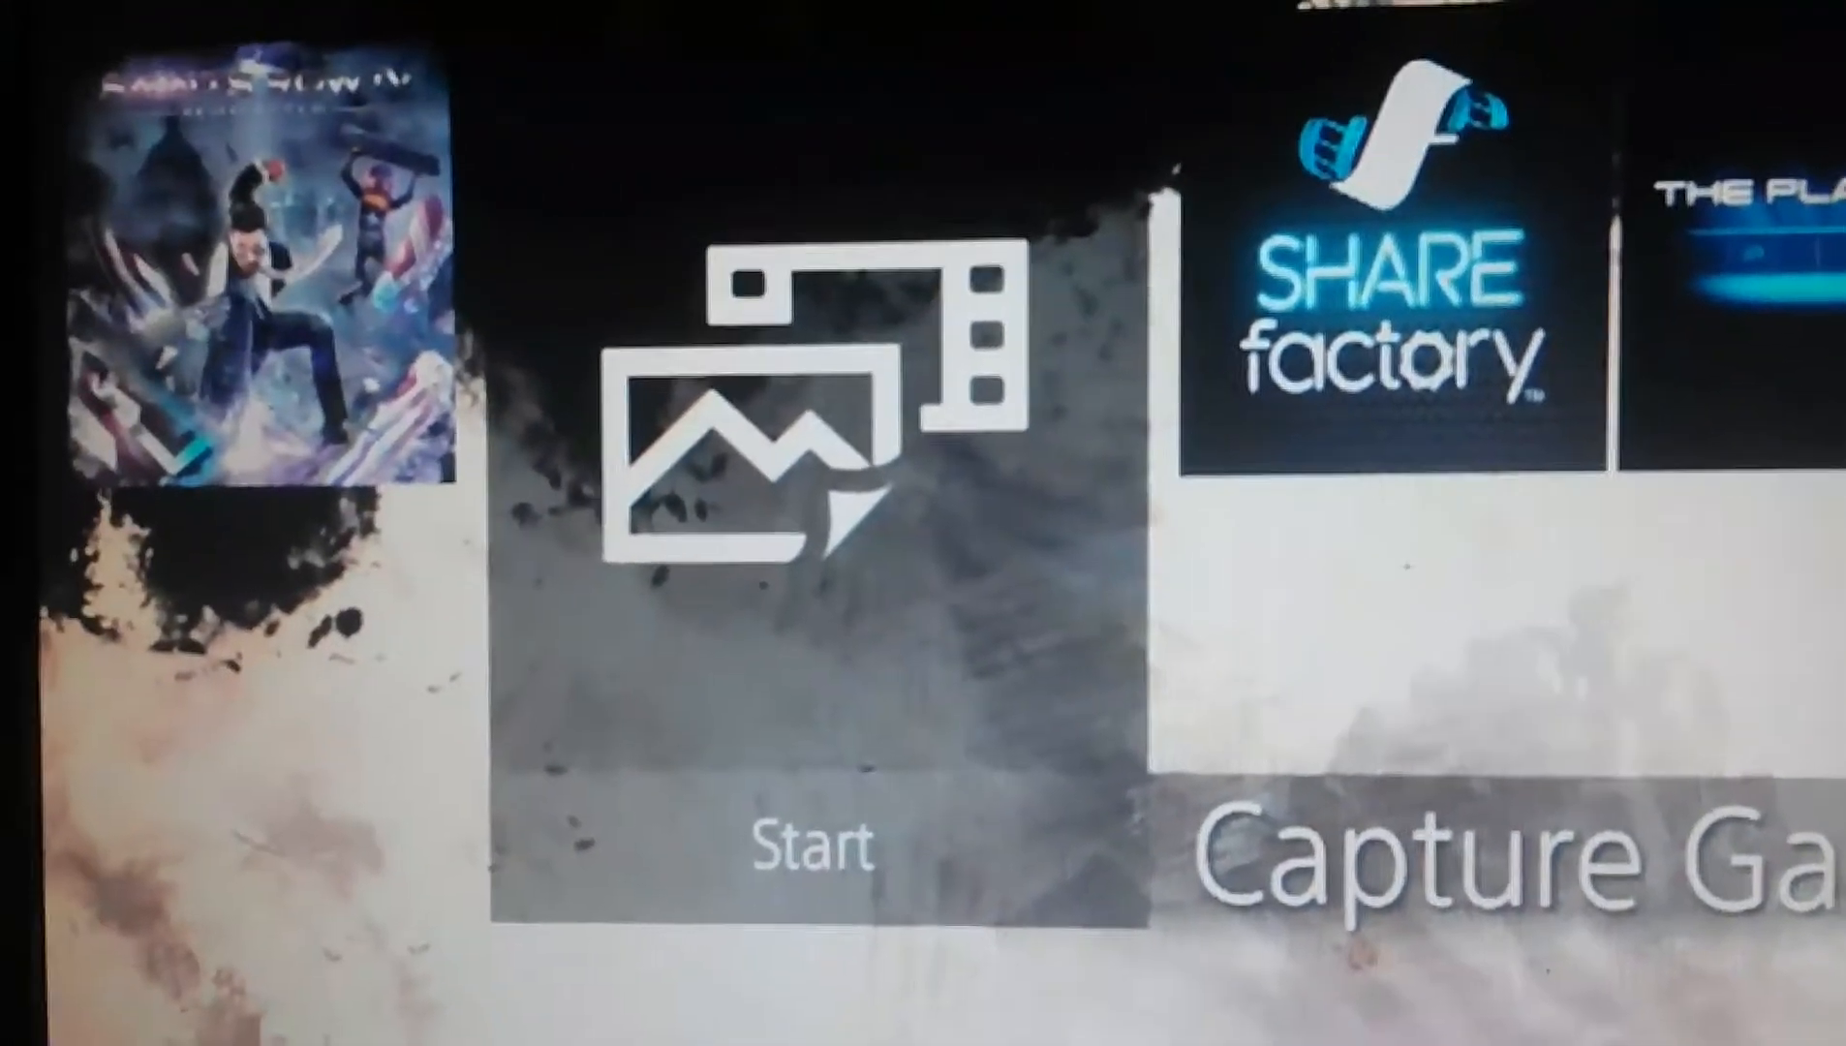